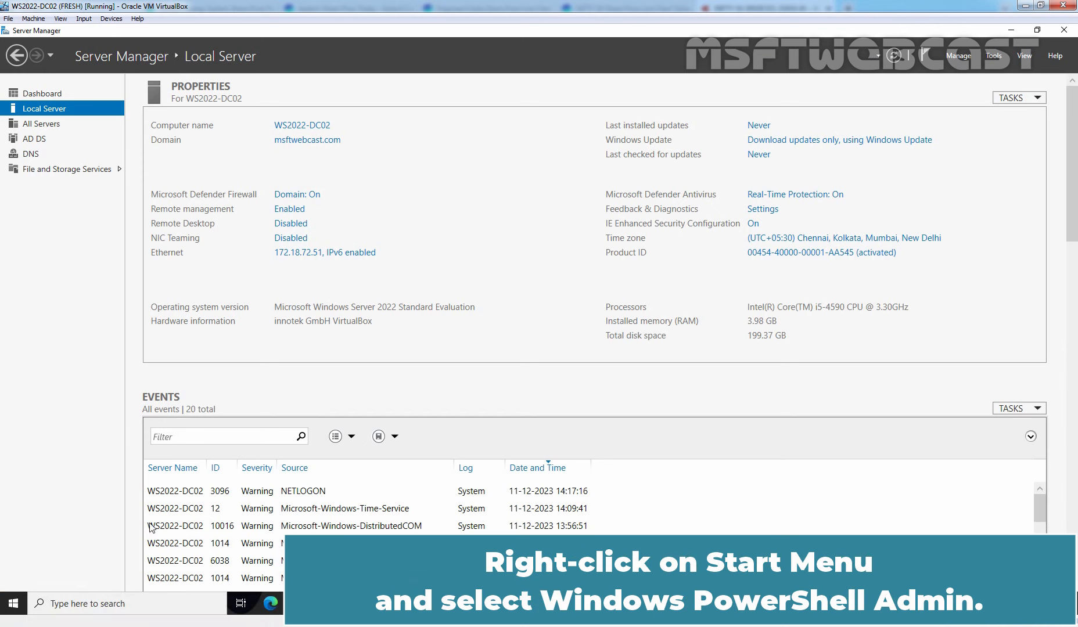
Launch Windows PowerShell (Admin) from the Start menu and run netdom query fsmo, showing WS2022-DC01 holds all five roles
{"action": "right_click", "coordinate": [13, 604]}
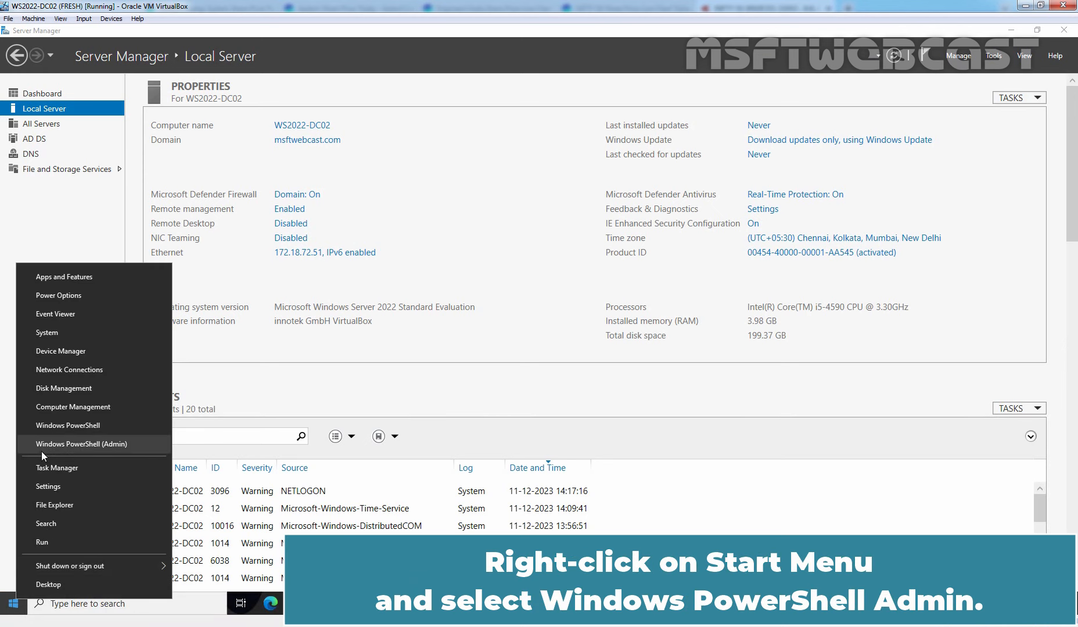
{"action": "left_click", "coordinate": [80, 444]}
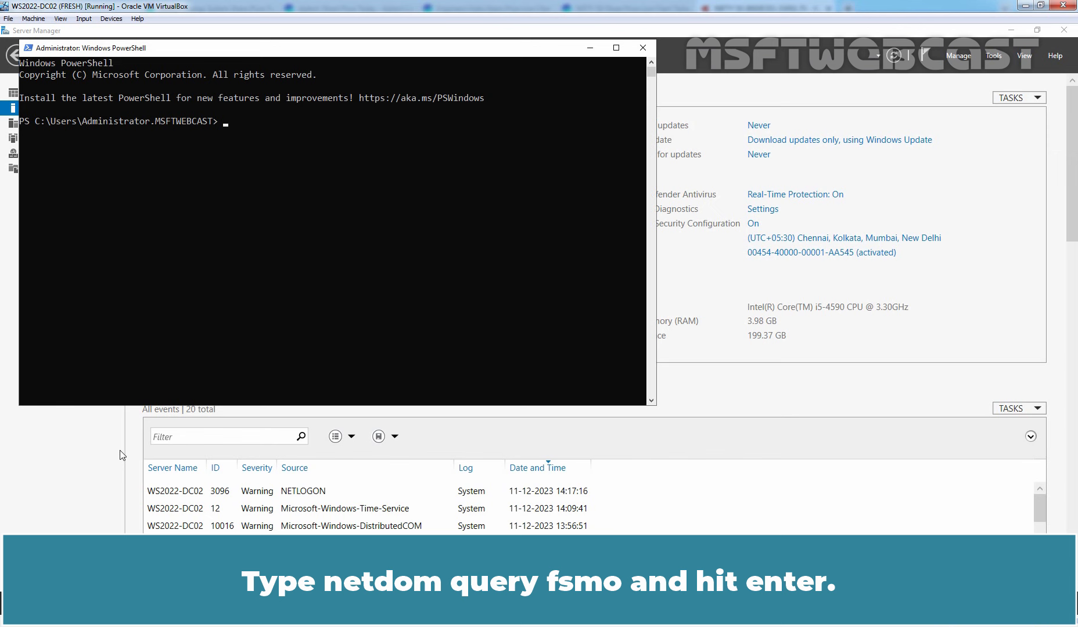
{"action": "type", "text": "netdom query fsmo"}
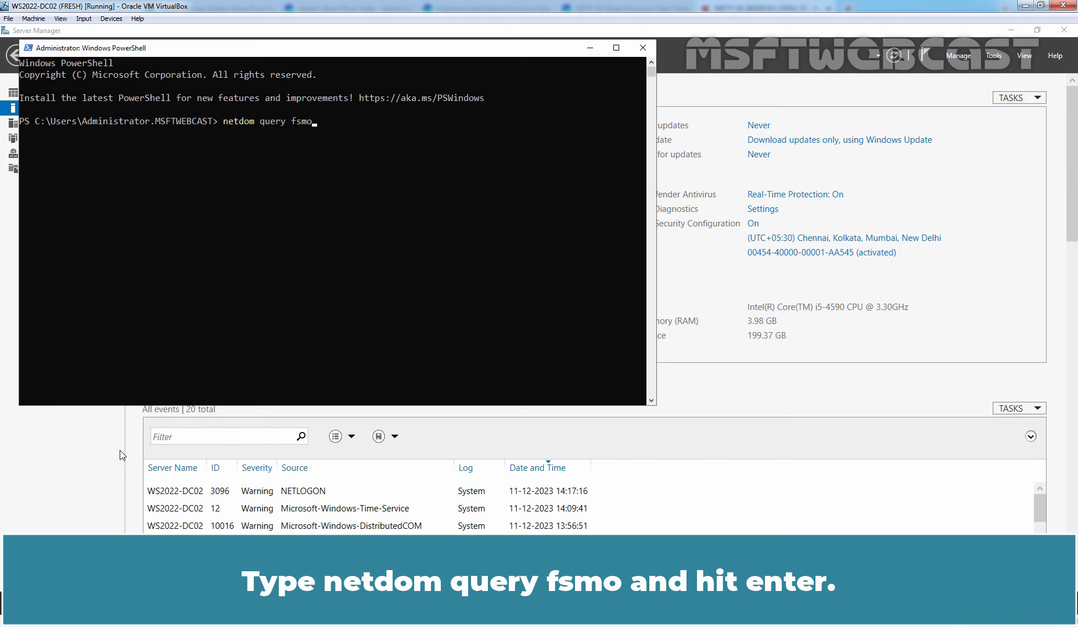
{"action": "key", "text": "Return"}
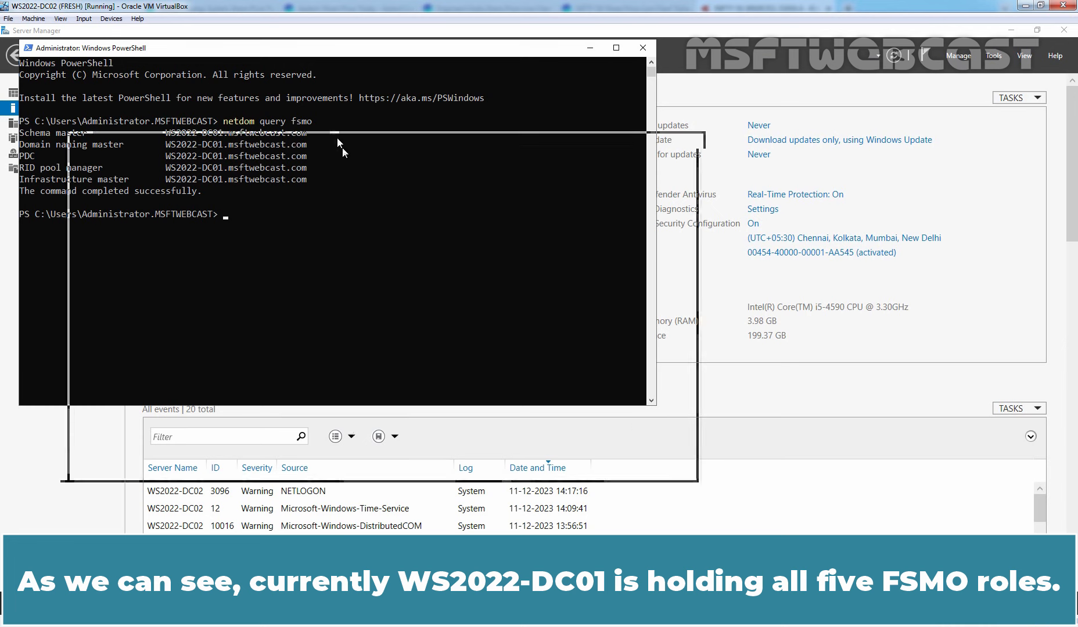
{"action": "left_click_drag", "start_coordinate": [337, 48], "coordinate": [351, 177]}
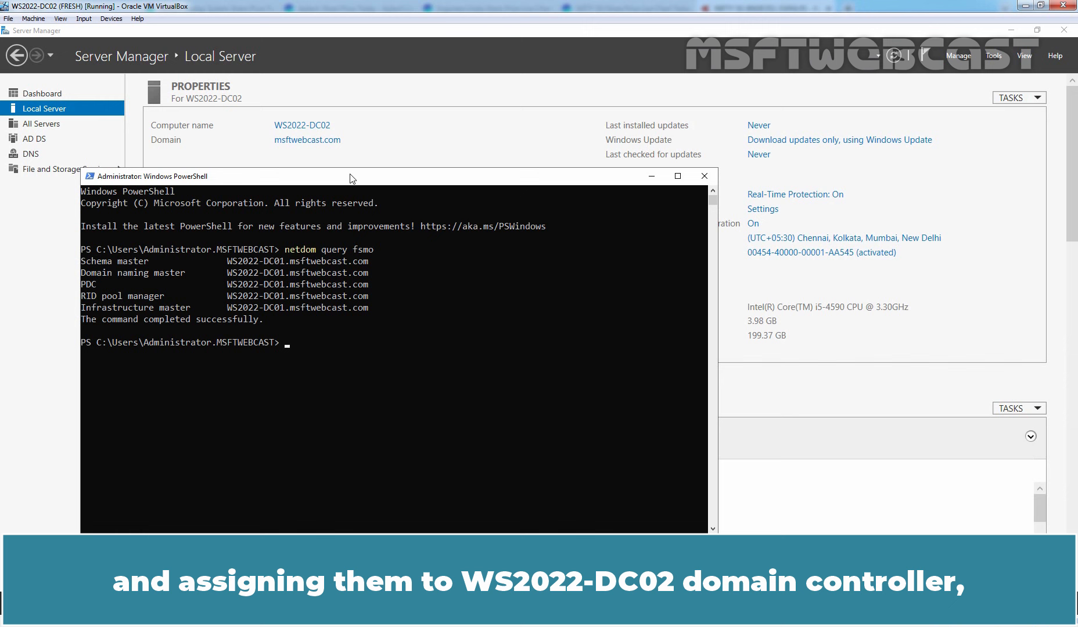
Run Move-ADDirectoryServerOperationMasterRole -Identity ws2022-dc02 -OperationMasterRole 0,1,2 -Force and answer A to accept all moves
{"action": "type", "text": "move"}
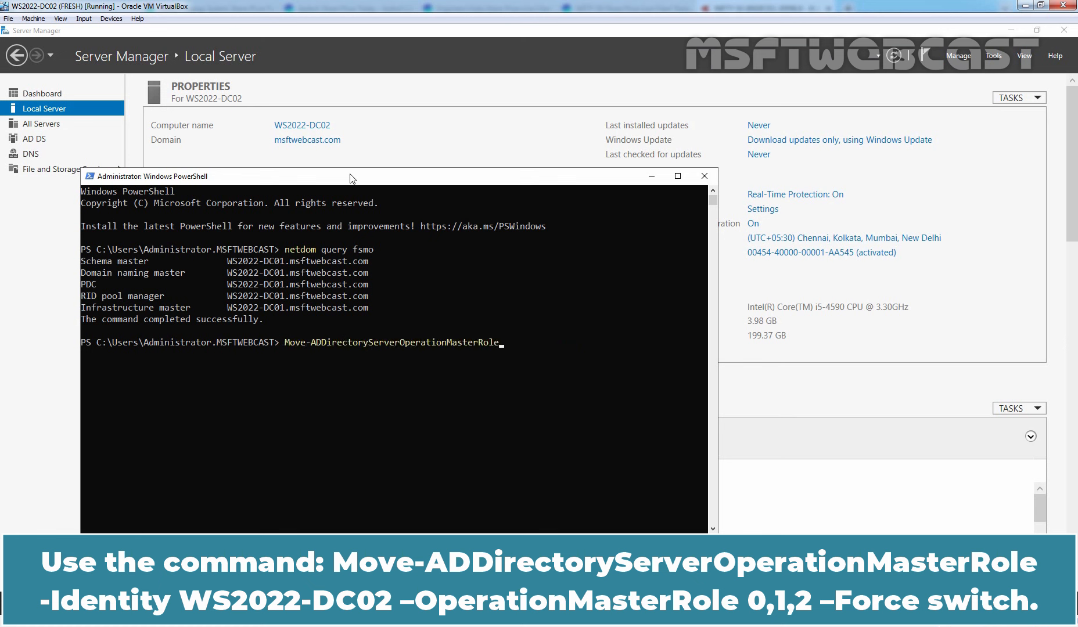
{"action": "type", "text": "-Identity"}
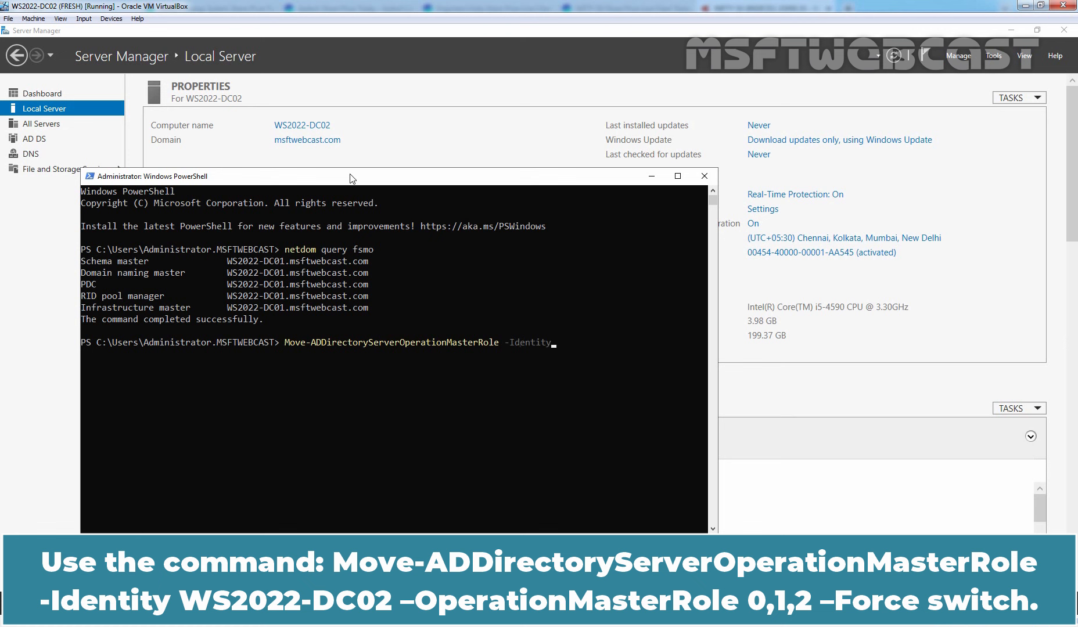
{"action": "type", "text": "ws2022"}
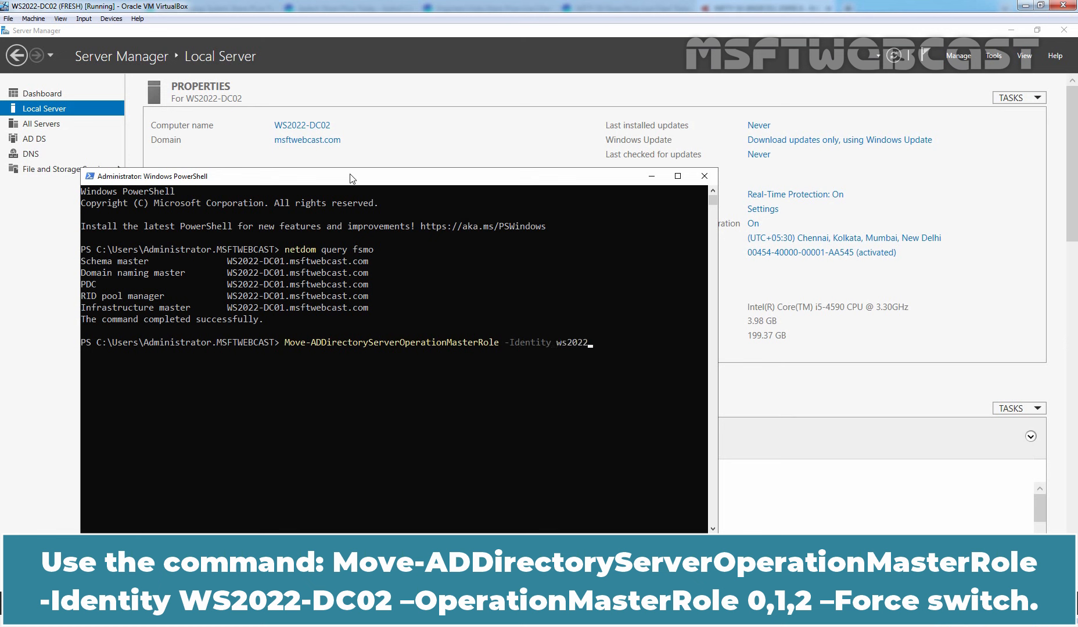
{"action": "type", "text": "-dc02"}
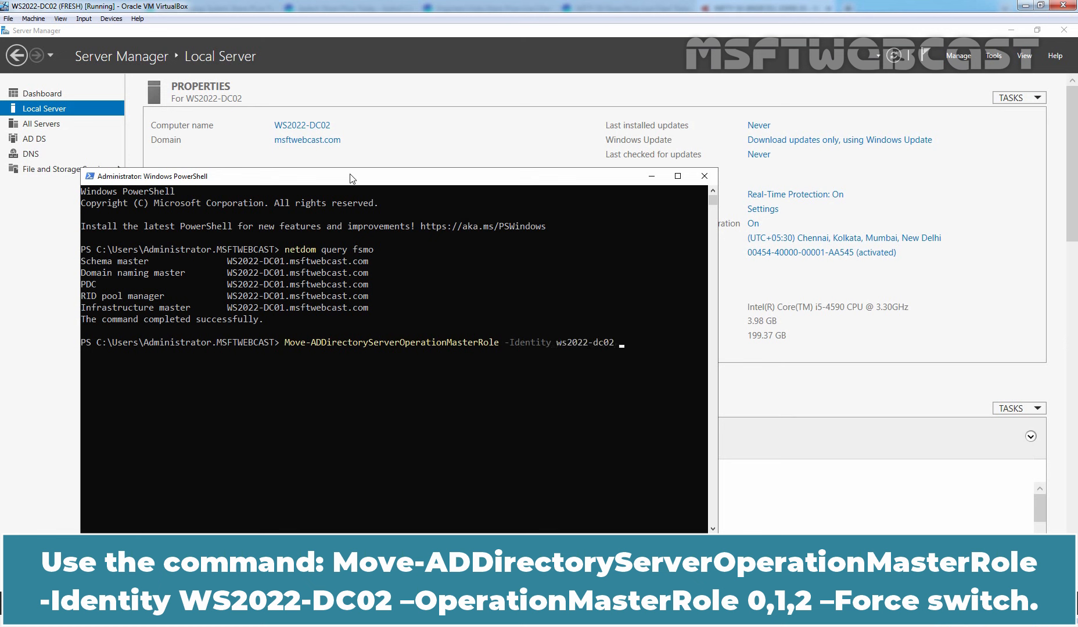
{"action": "type", "text": "-OperationMasterRole"}
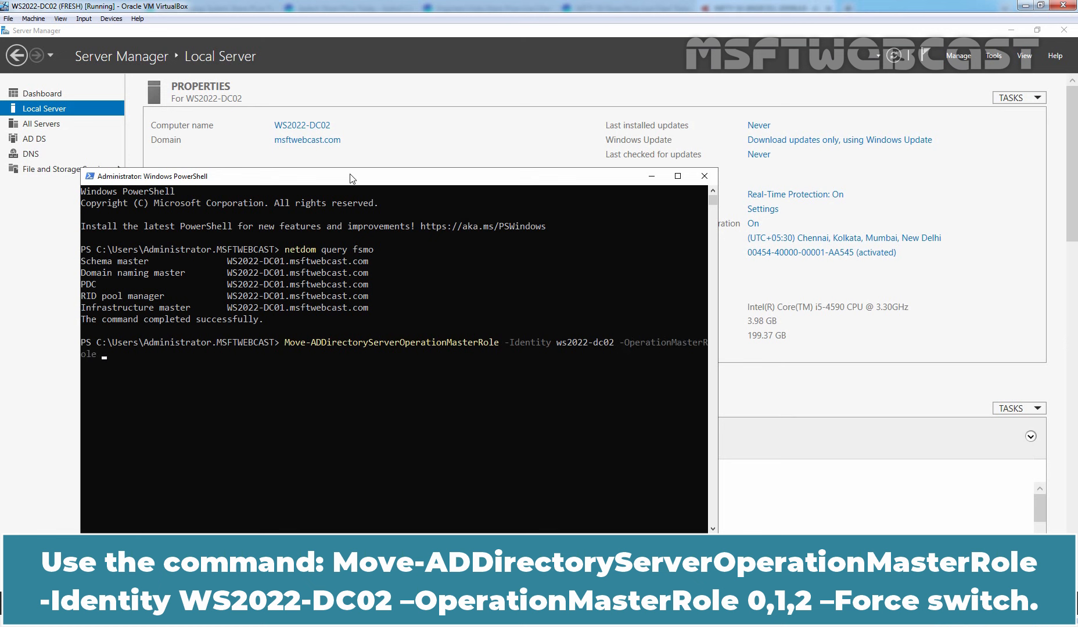
{"action": "type", "text": "0,1,2 -"}
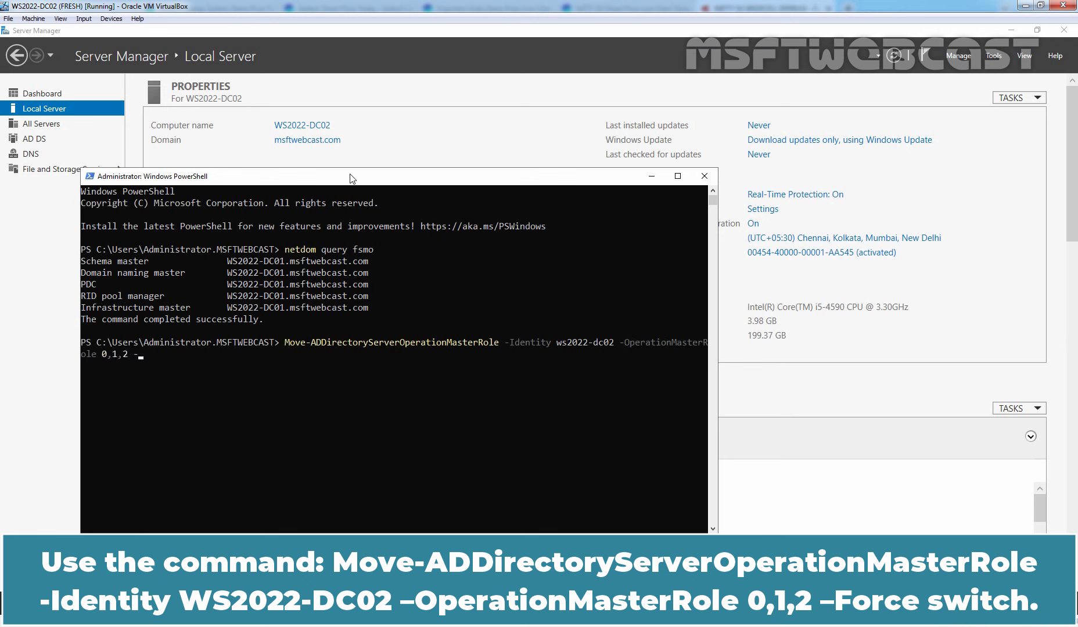
{"action": "type", "text": "Force"}
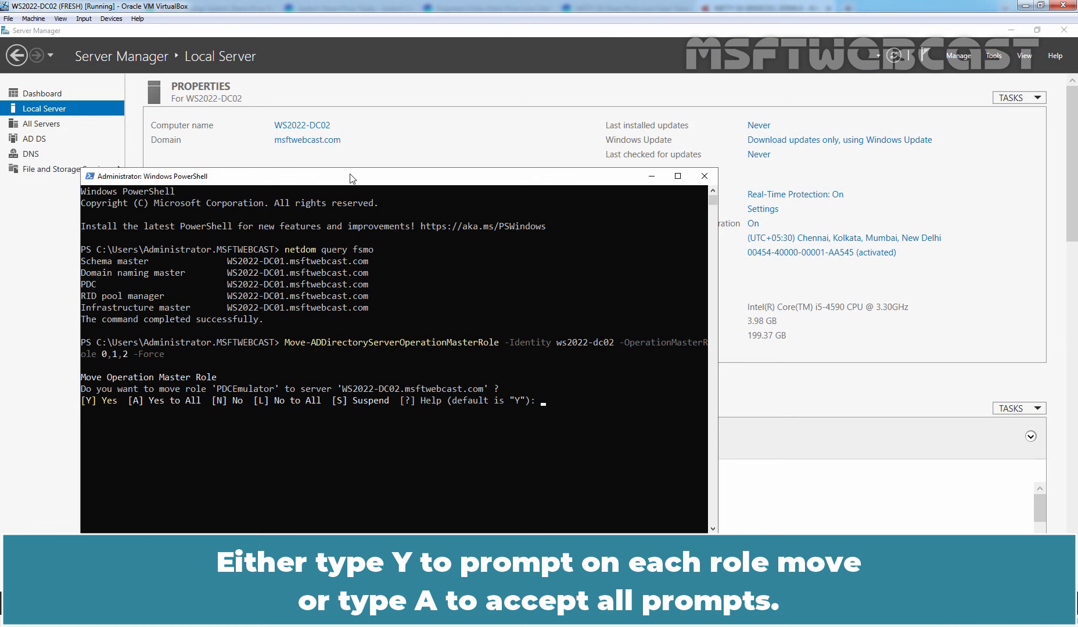
{"action": "type", "text": "A"}
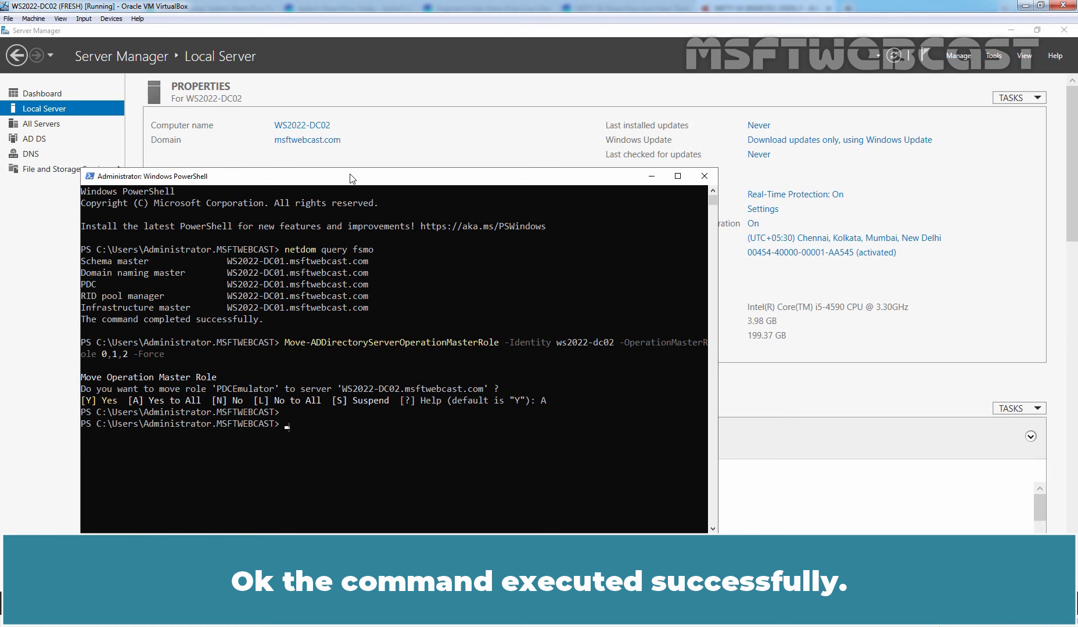
Rerun netdom query fsmo, showing PDC, RID pool and Infrastructure master now on WS2022-DC02
{"action": "type", "text": "netdom query fsmo"}
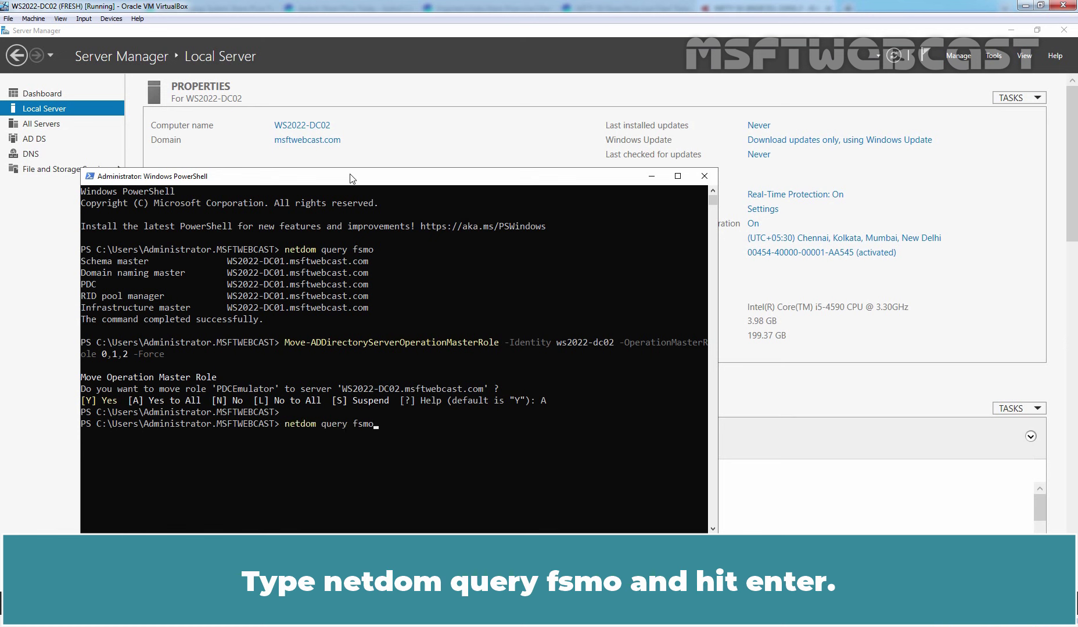
{"action": "key", "text": "Return"}
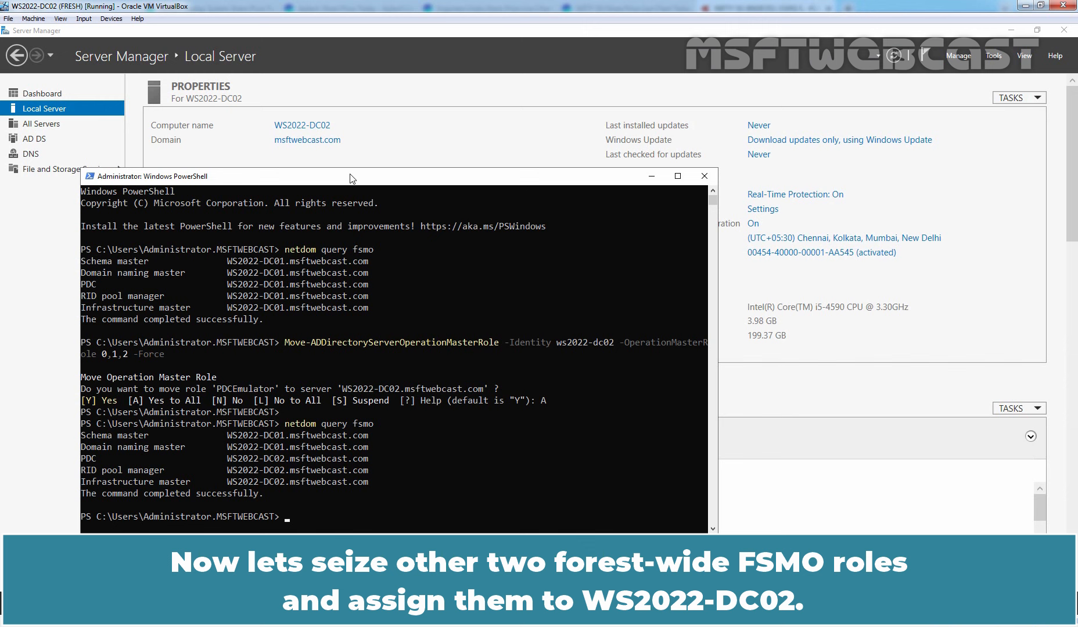
Move roles 3,4 onto ws2022-dc02 with -Force, accept the SchemaMaster prompt, and type netdom query fsmo again
{"action": "type", "text": "netdom query fsmo"}
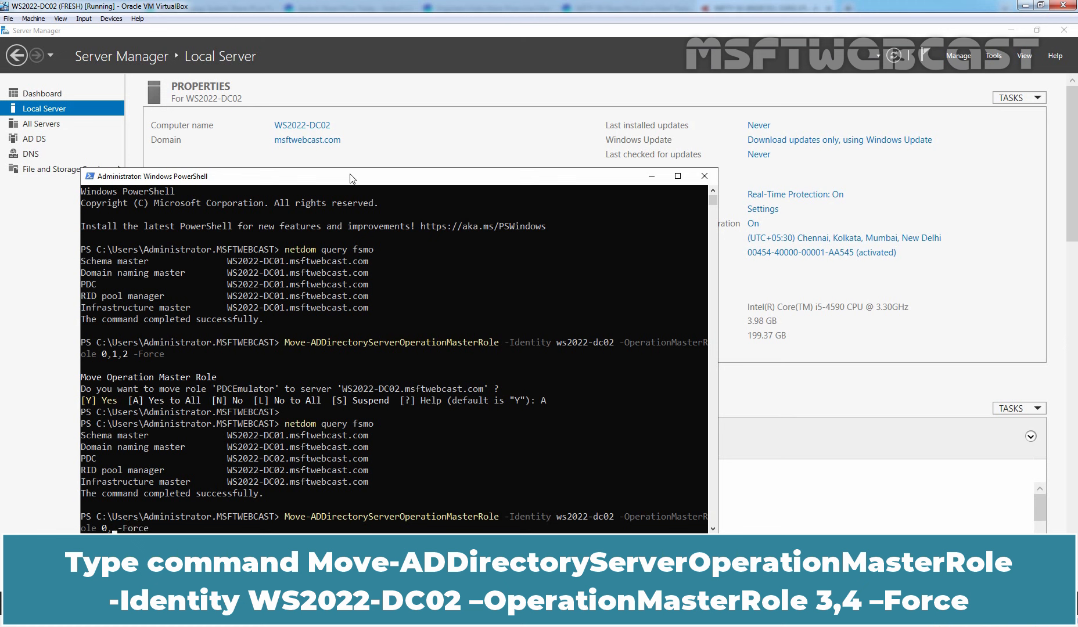
{"action": "type", "text": "3,"}
{"action": "type", "text": "A"}
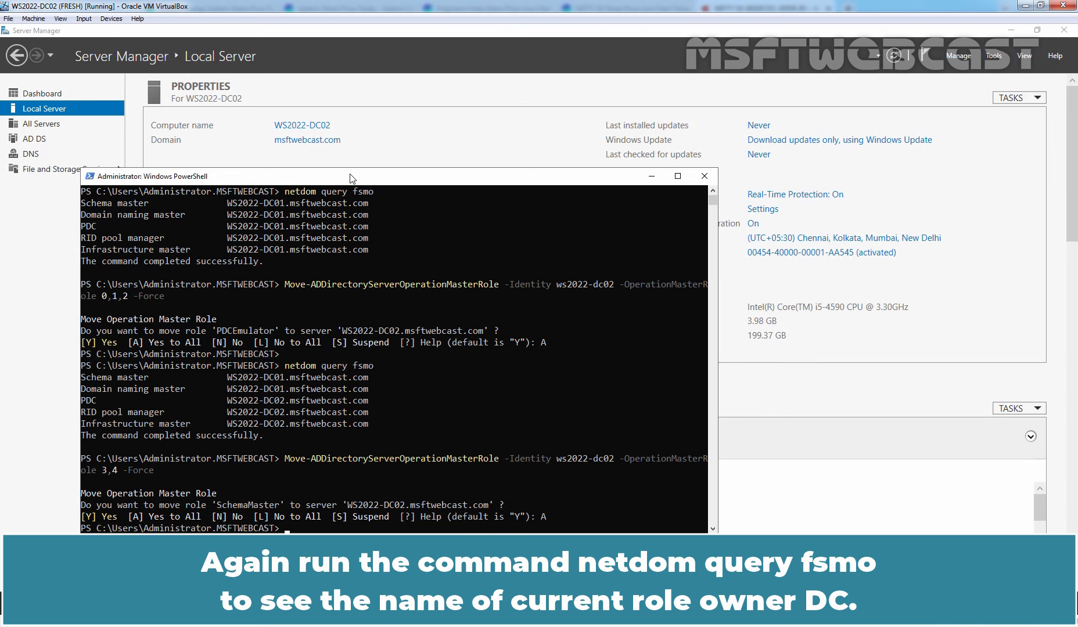
{"action": "type", "text": "netdom query fsmo"}
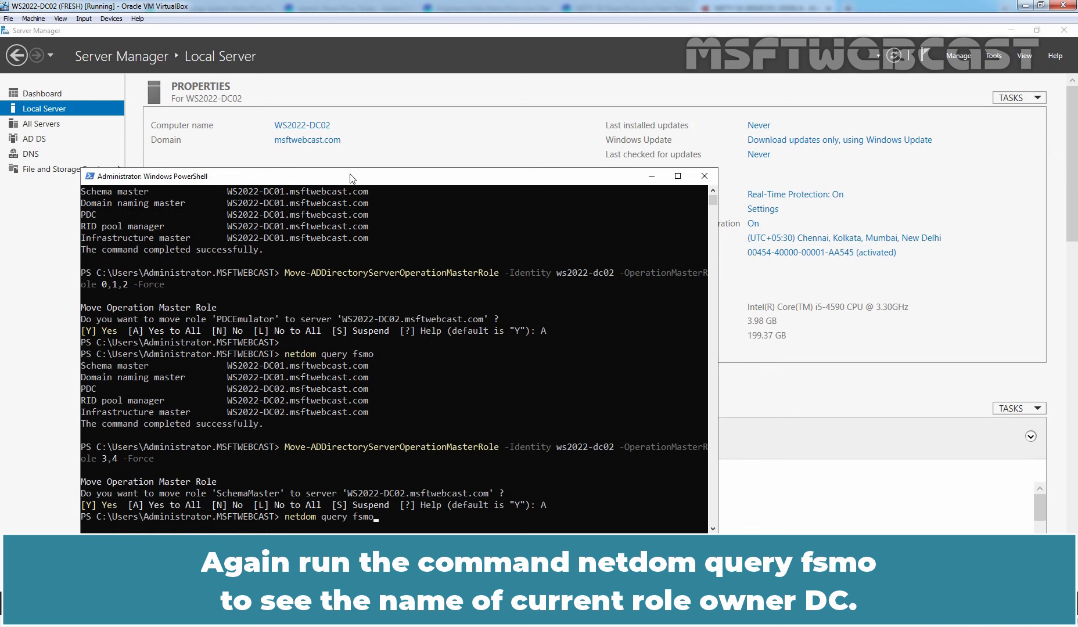